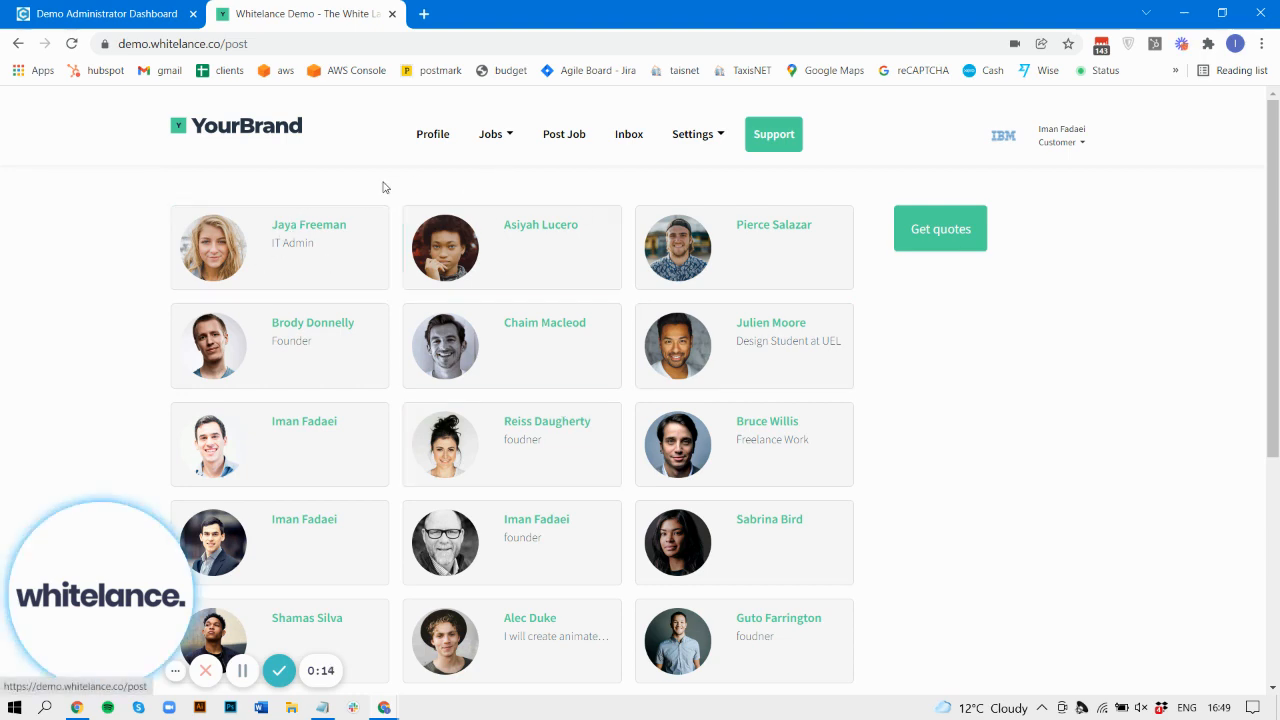
pyautogui.click(280, 247)
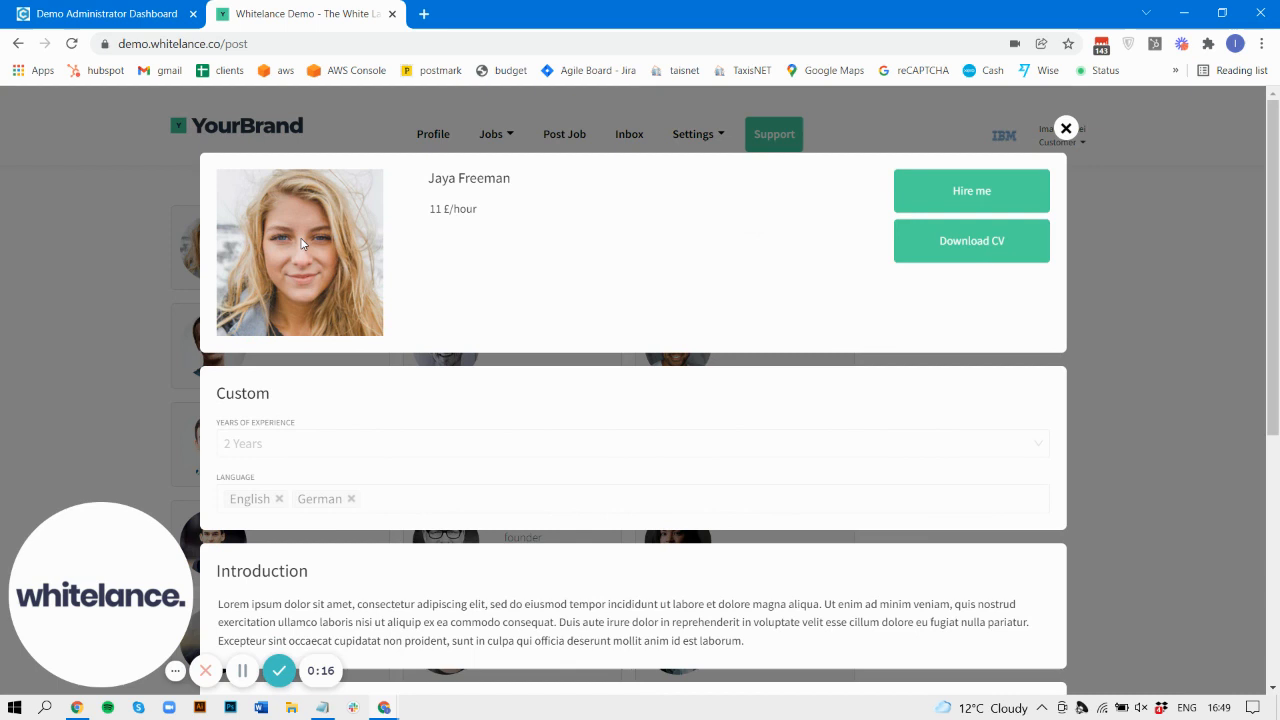
pyautogui.moveTo(971, 191)
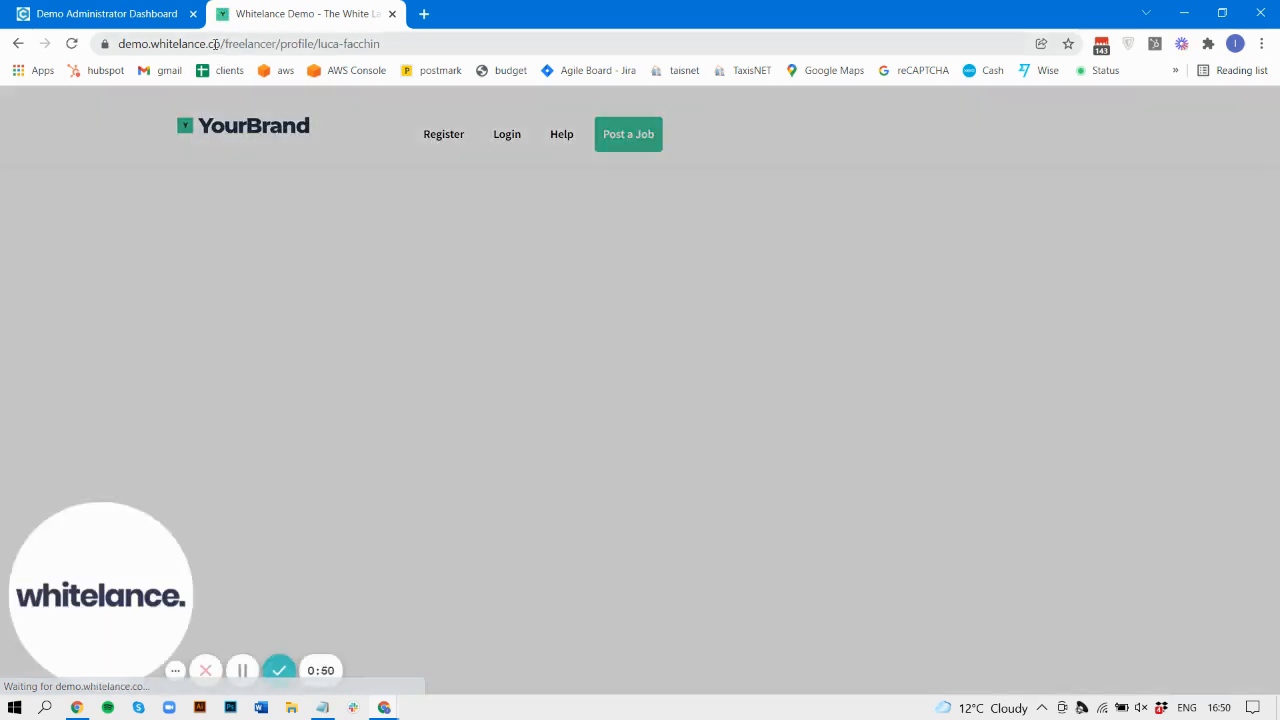
pyautogui.click(628, 134)
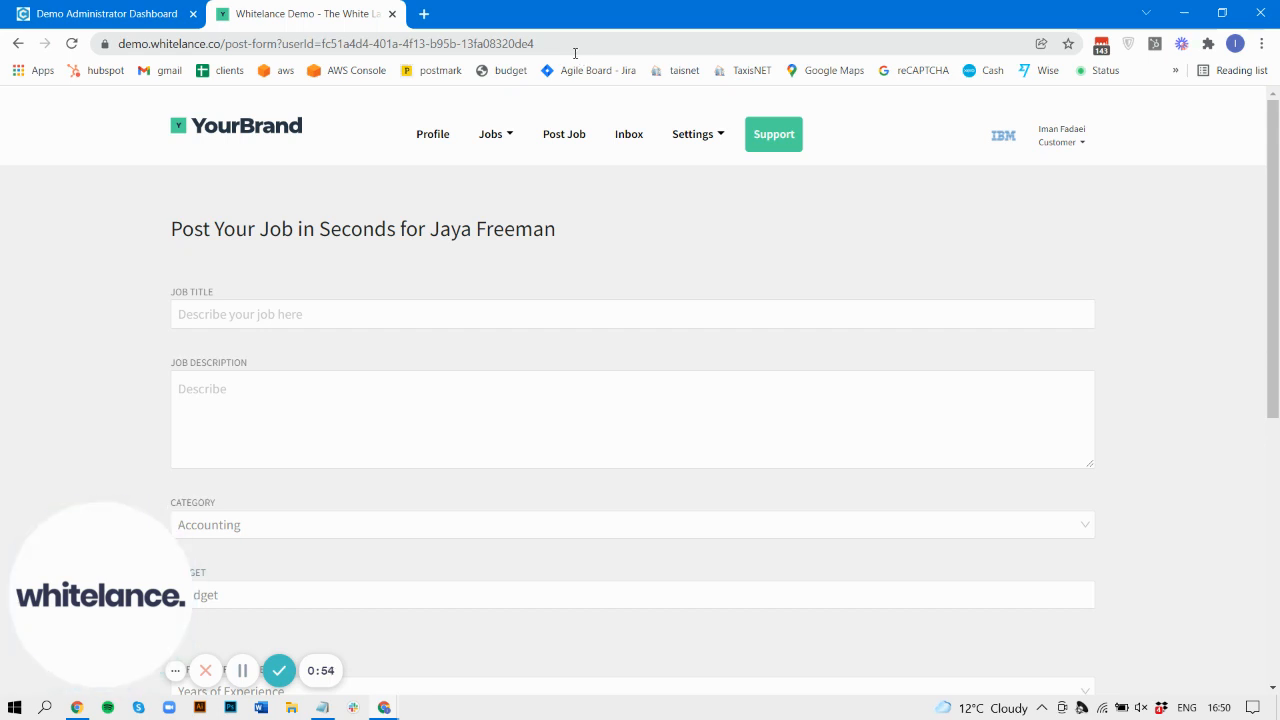
pyautogui.moveTo(386, 215)
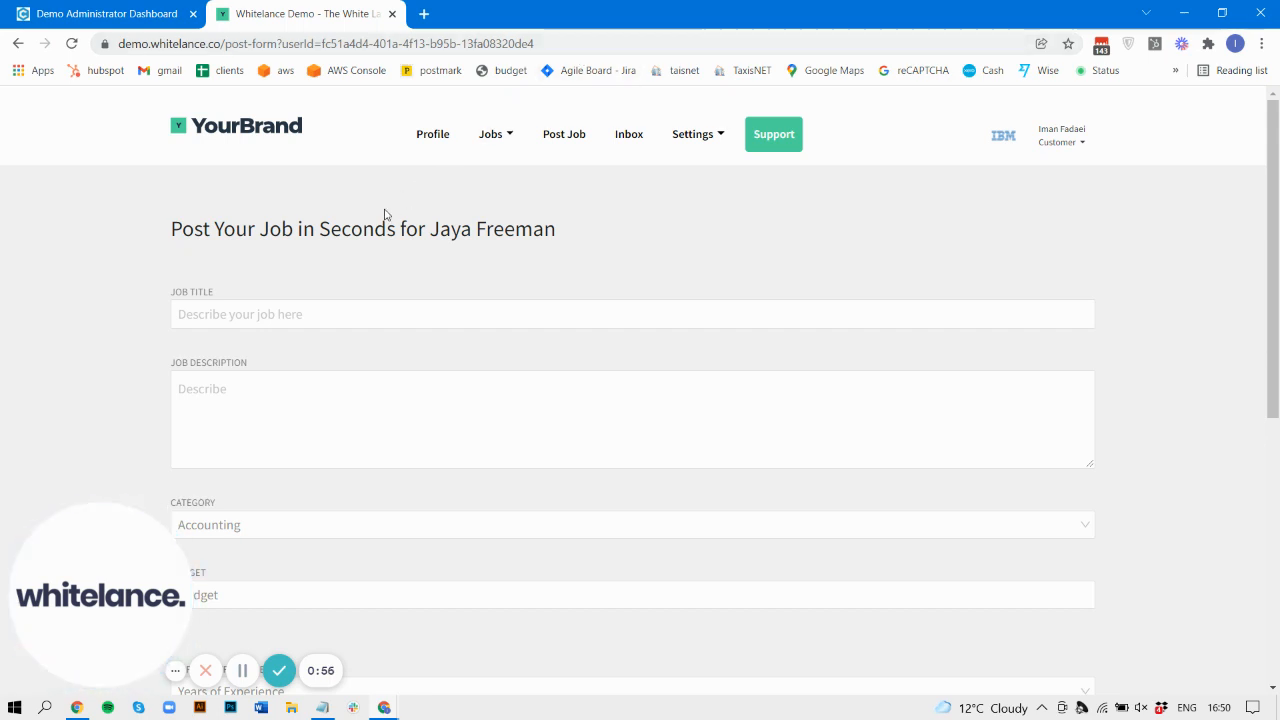
pyautogui.scroll(-3)
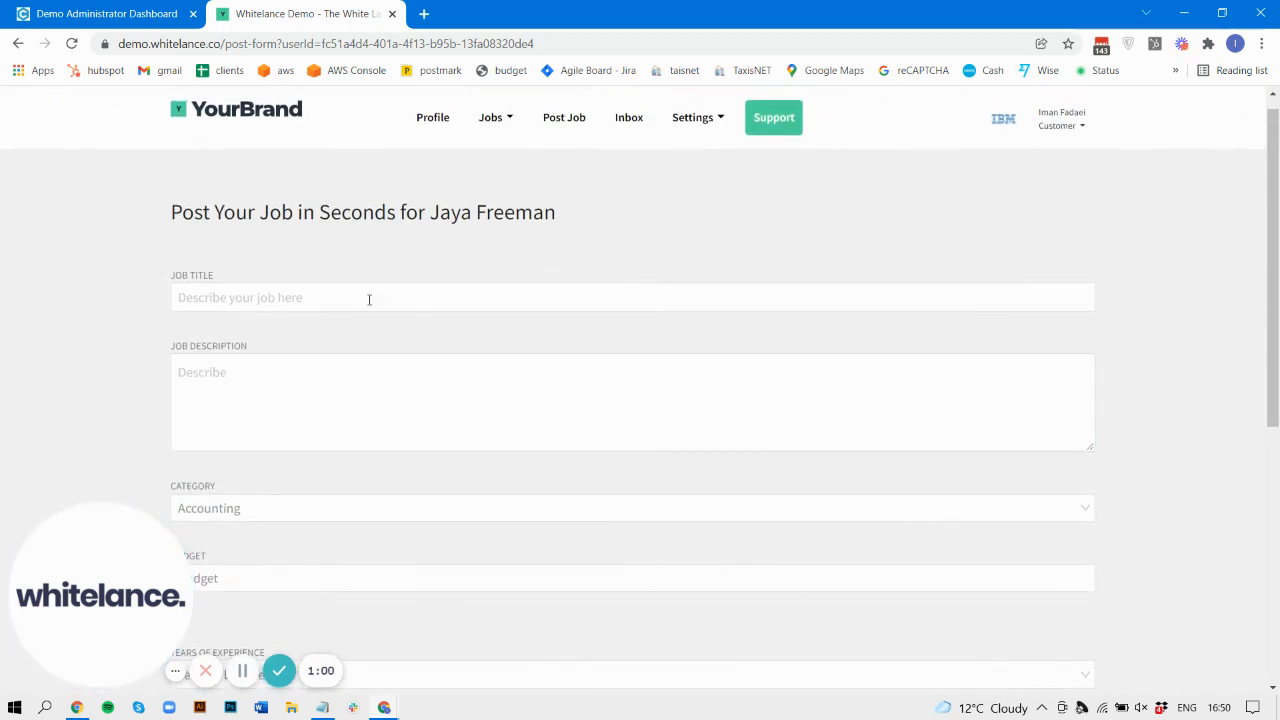
pyautogui.moveTo(213, 219)
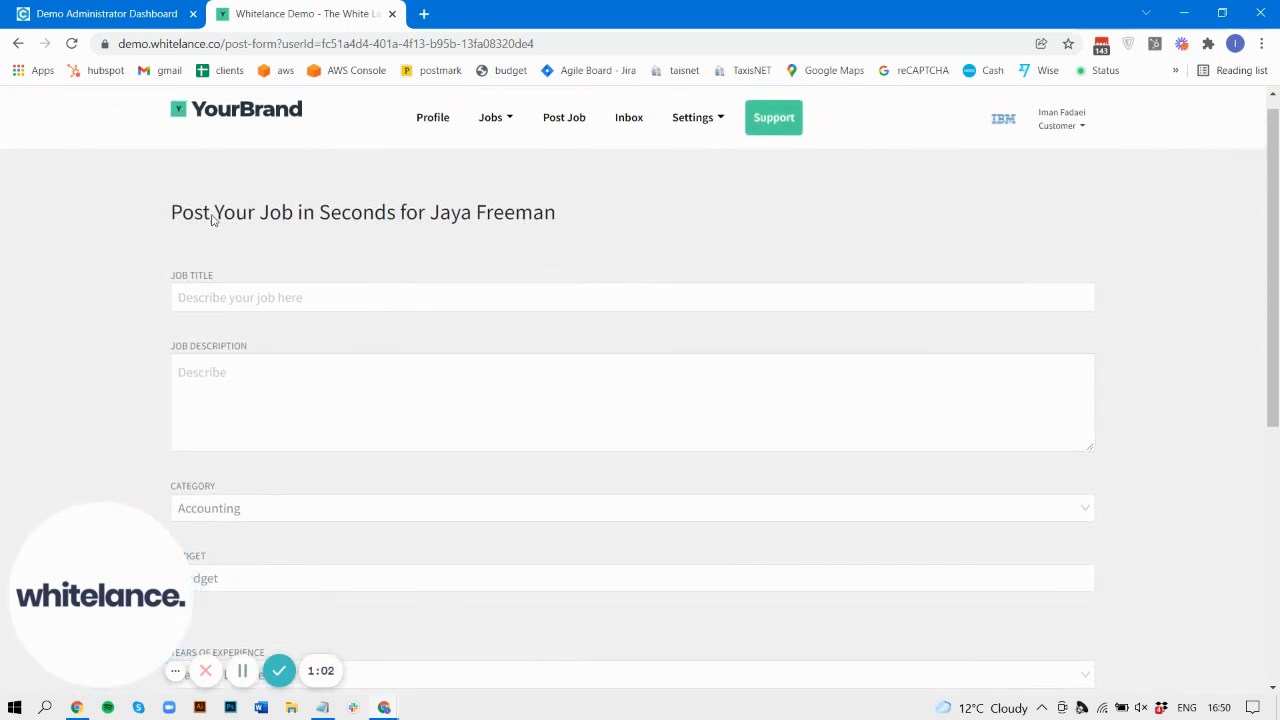
pyautogui.moveTo(170, 212); pyautogui.dragTo(405, 212)
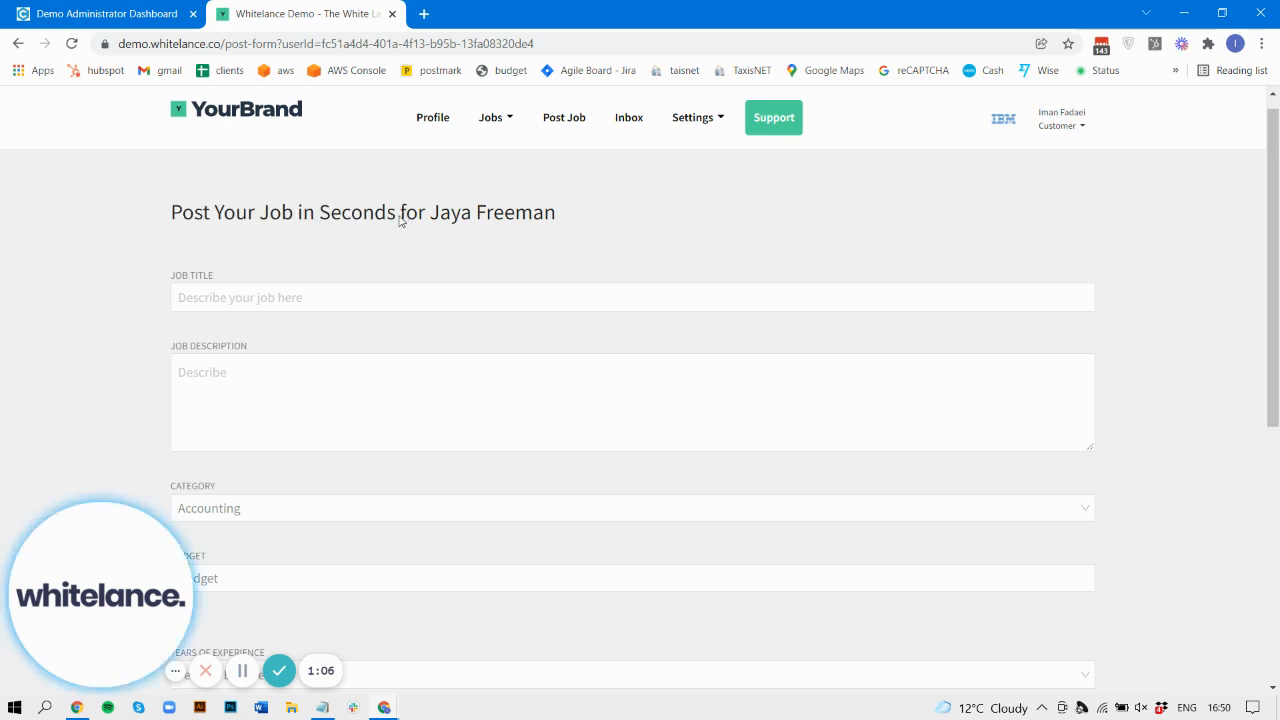
pyautogui.moveTo(400, 212); pyautogui.dragTo(555, 212)
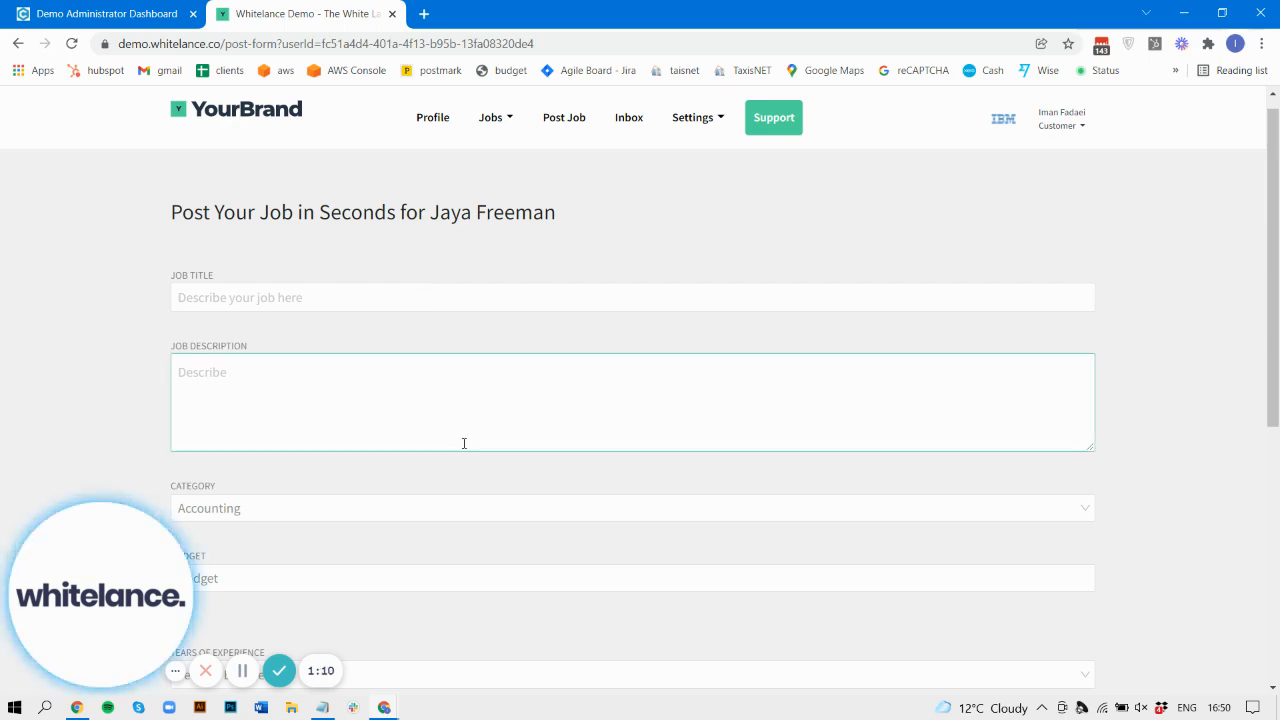
pyautogui.scroll(-3)
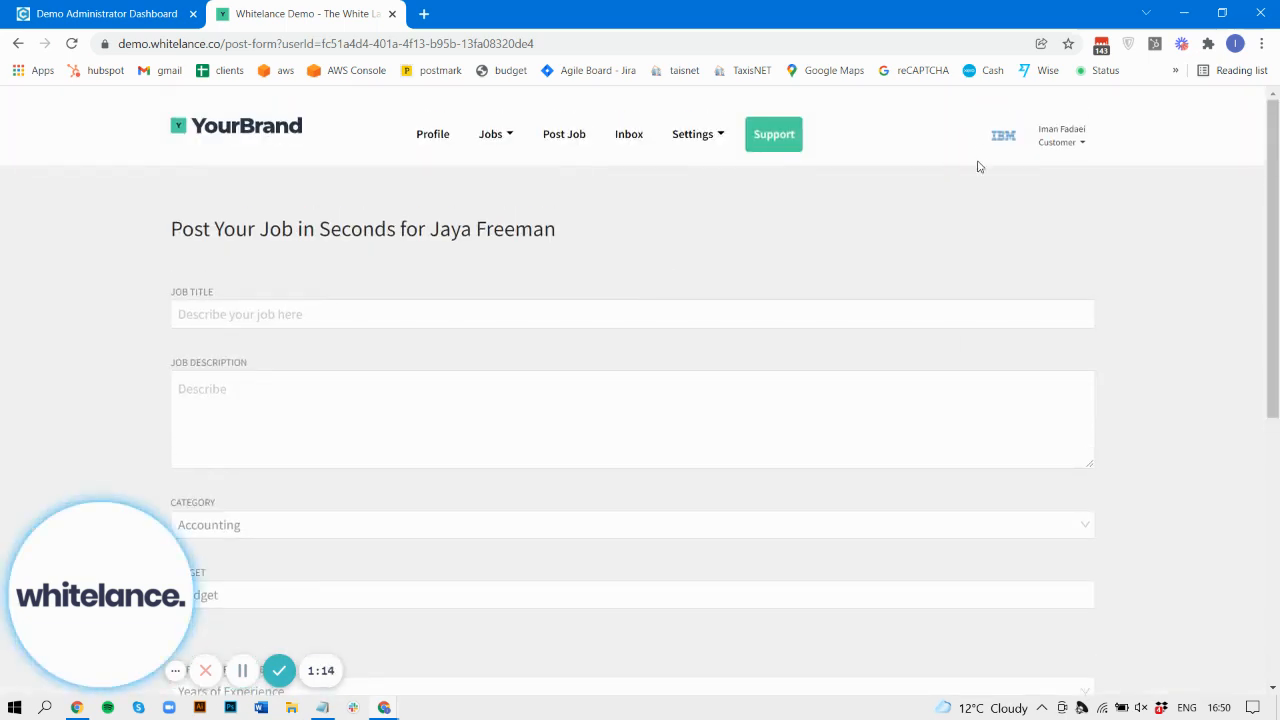
pyautogui.scroll(-3)
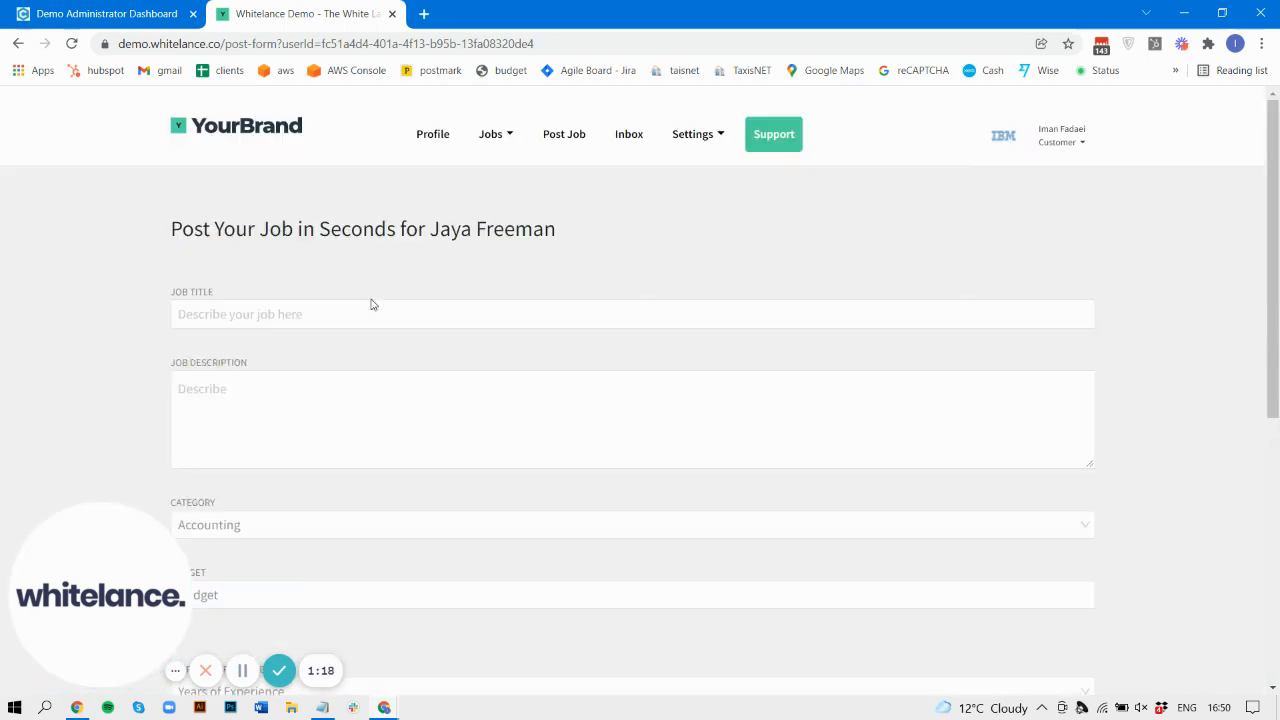
pyautogui.moveTo(1097, 298)
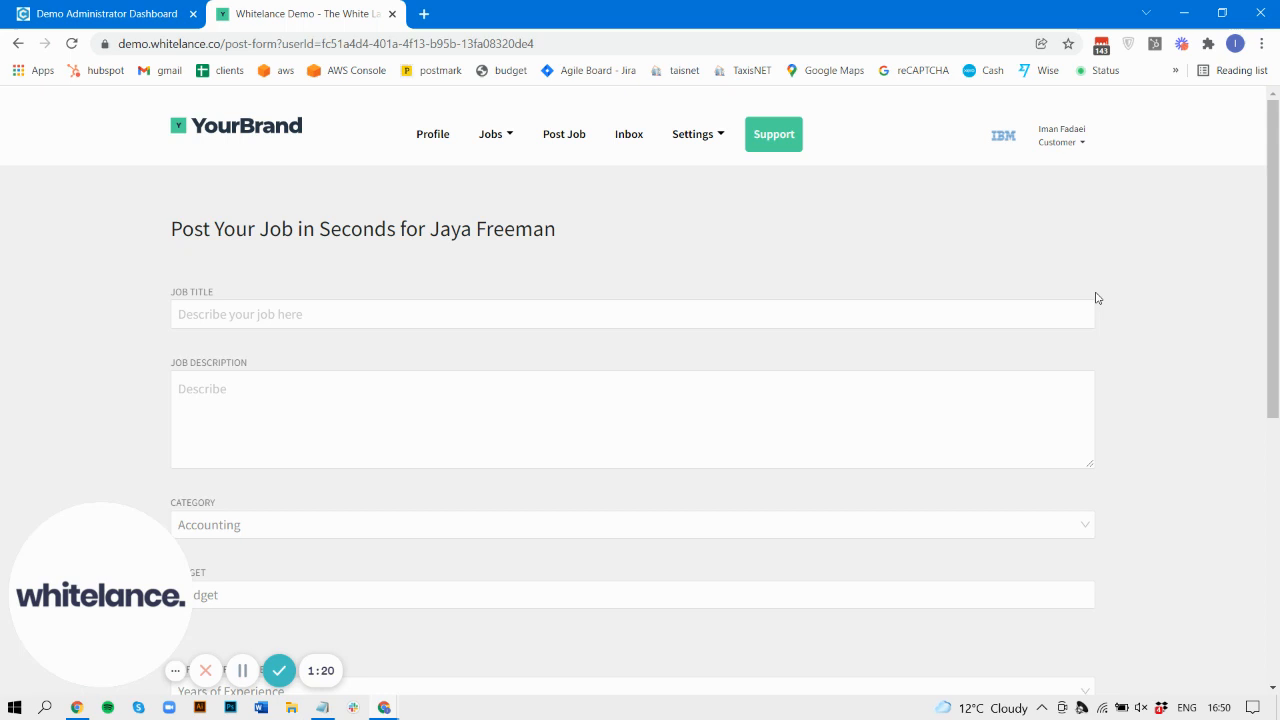
pyautogui.moveTo(566, 237)
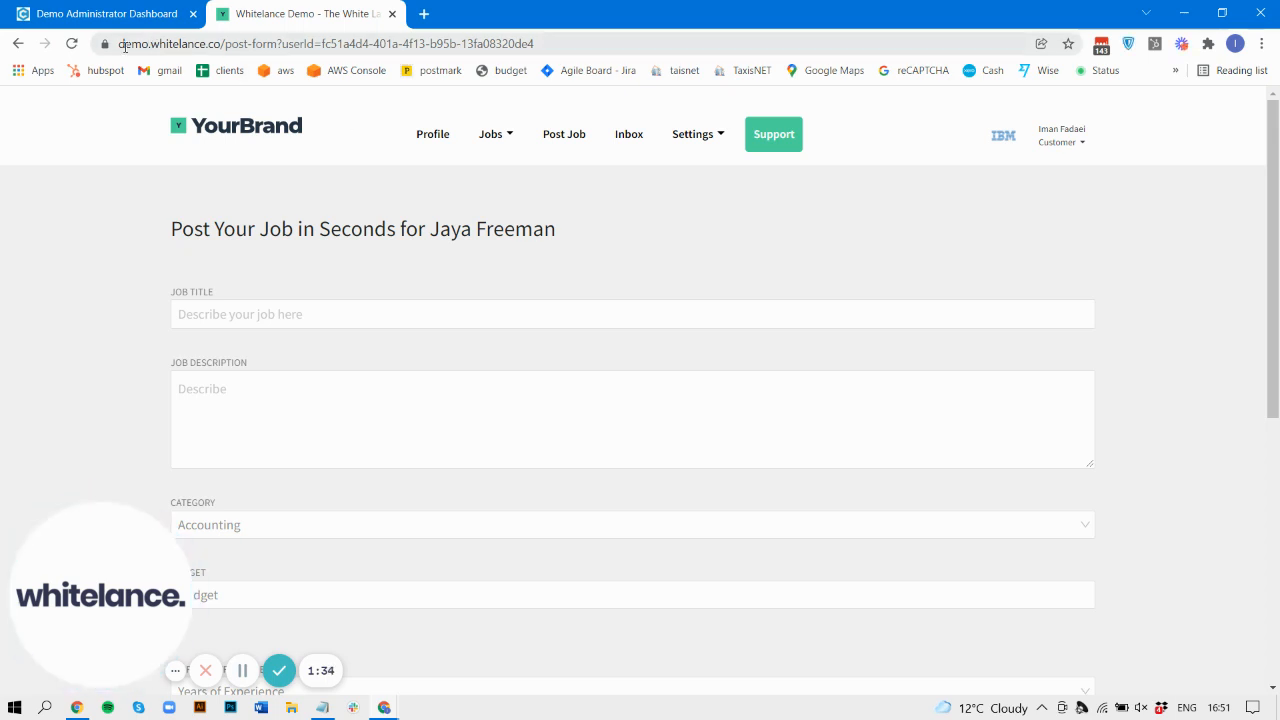
pyautogui.moveTo(18, 43)
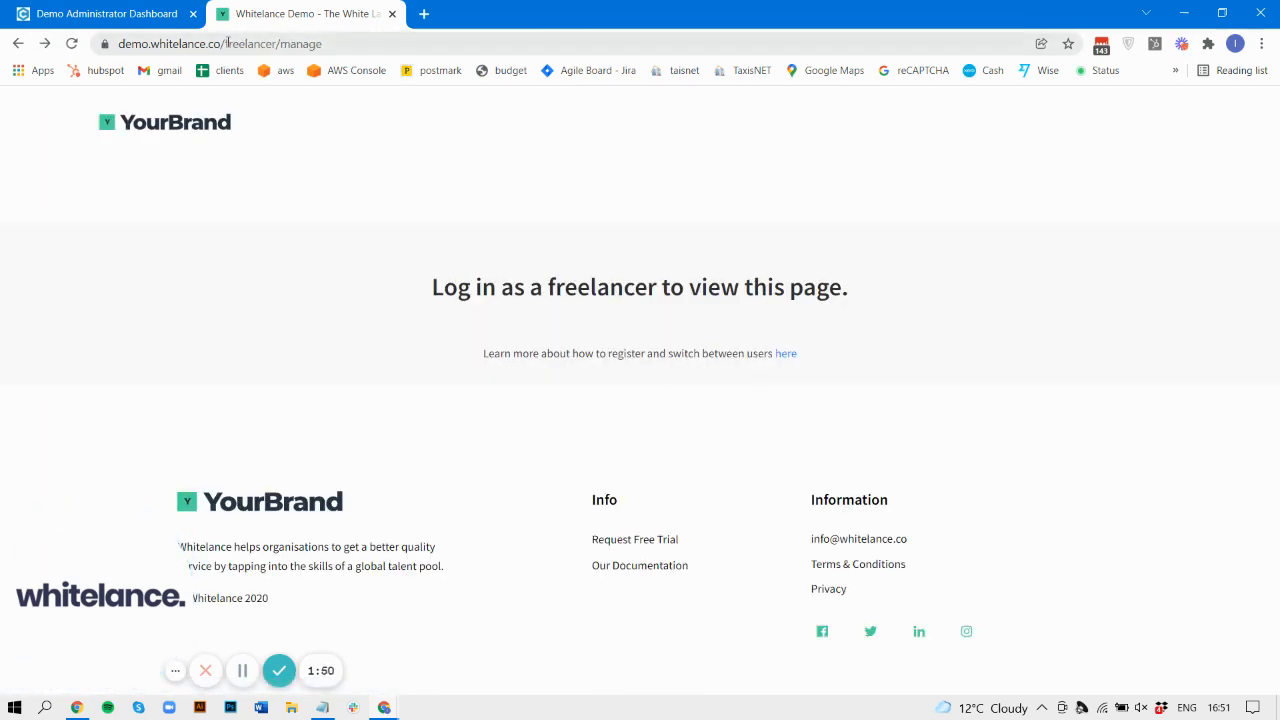
# Enter 'customer-register' in the address bar, ending on the freelancer card directory
pyautogui.write('customer-register')
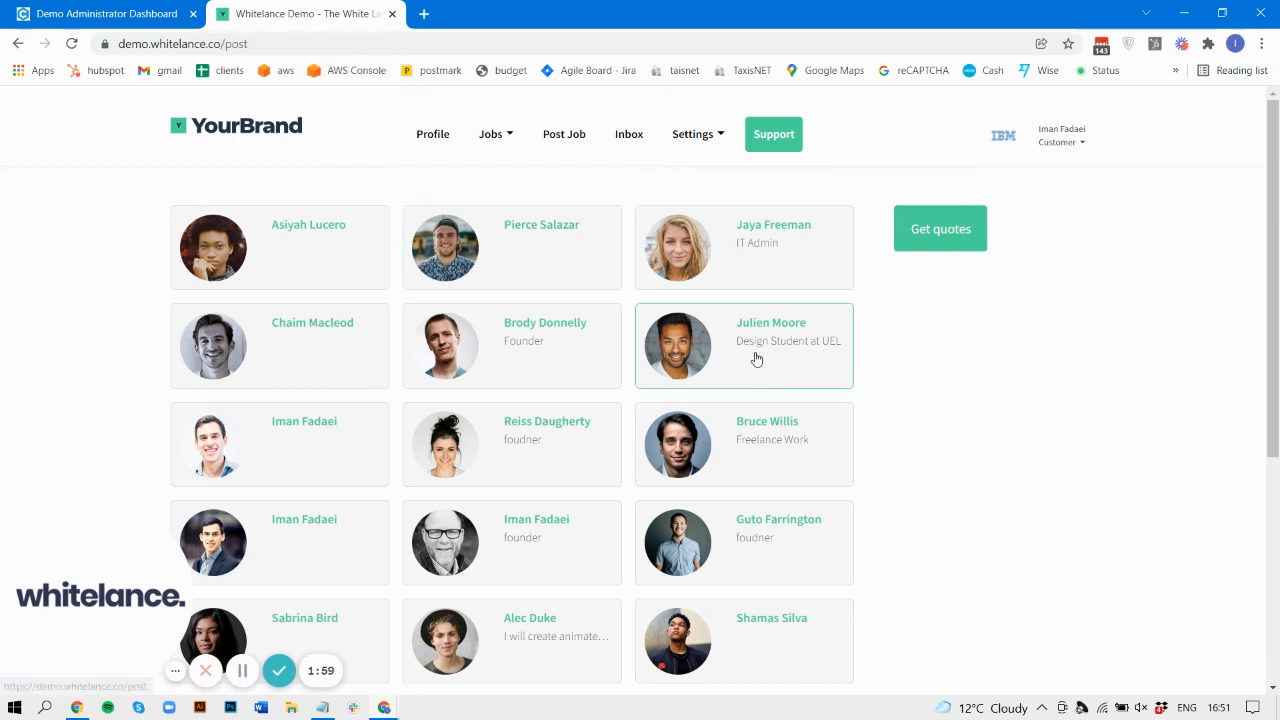
pyautogui.moveTo(358, 444)
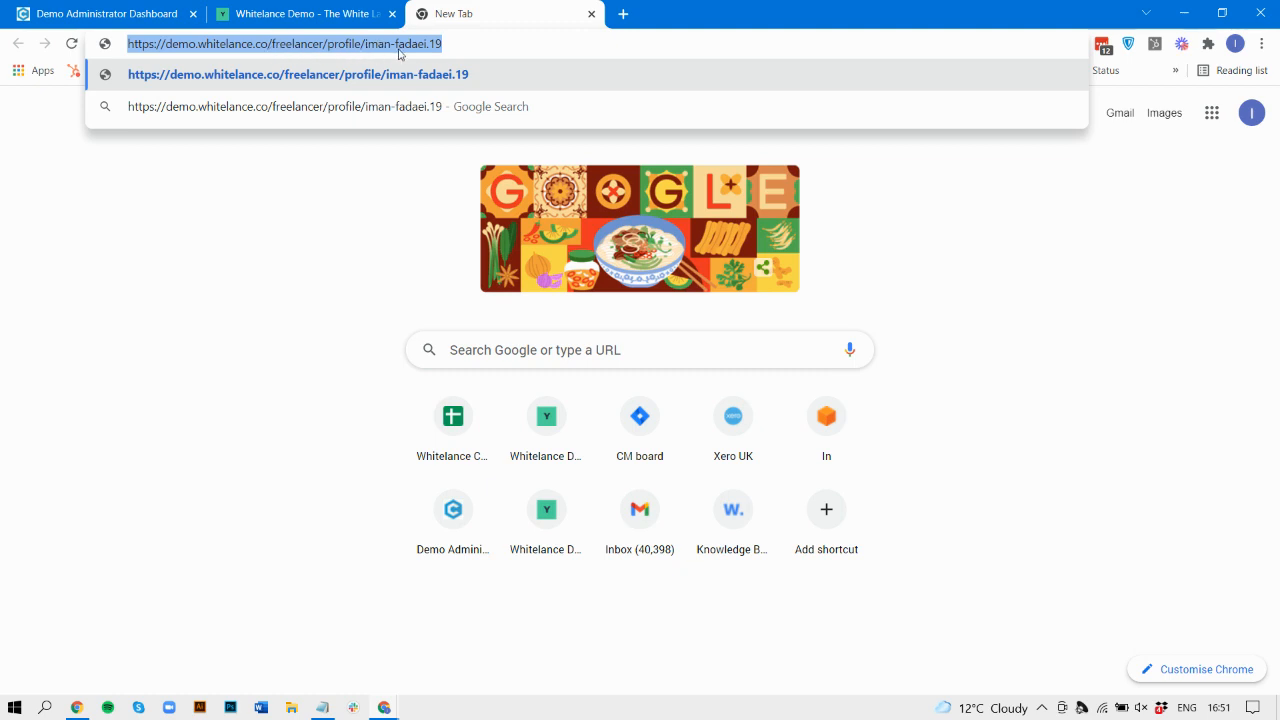
# Load the pasted freelancer profile link in a new tab
pyautogui.click(480, 44)
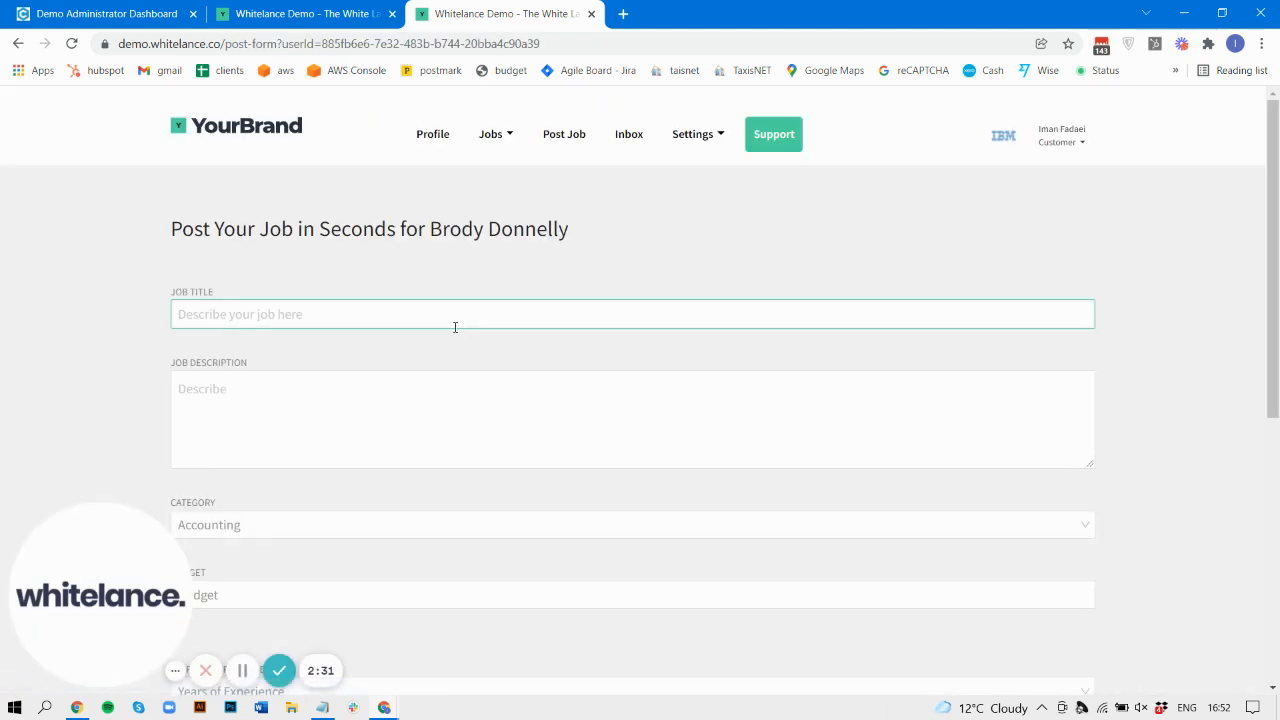
pyautogui.moveTo(500, 279)
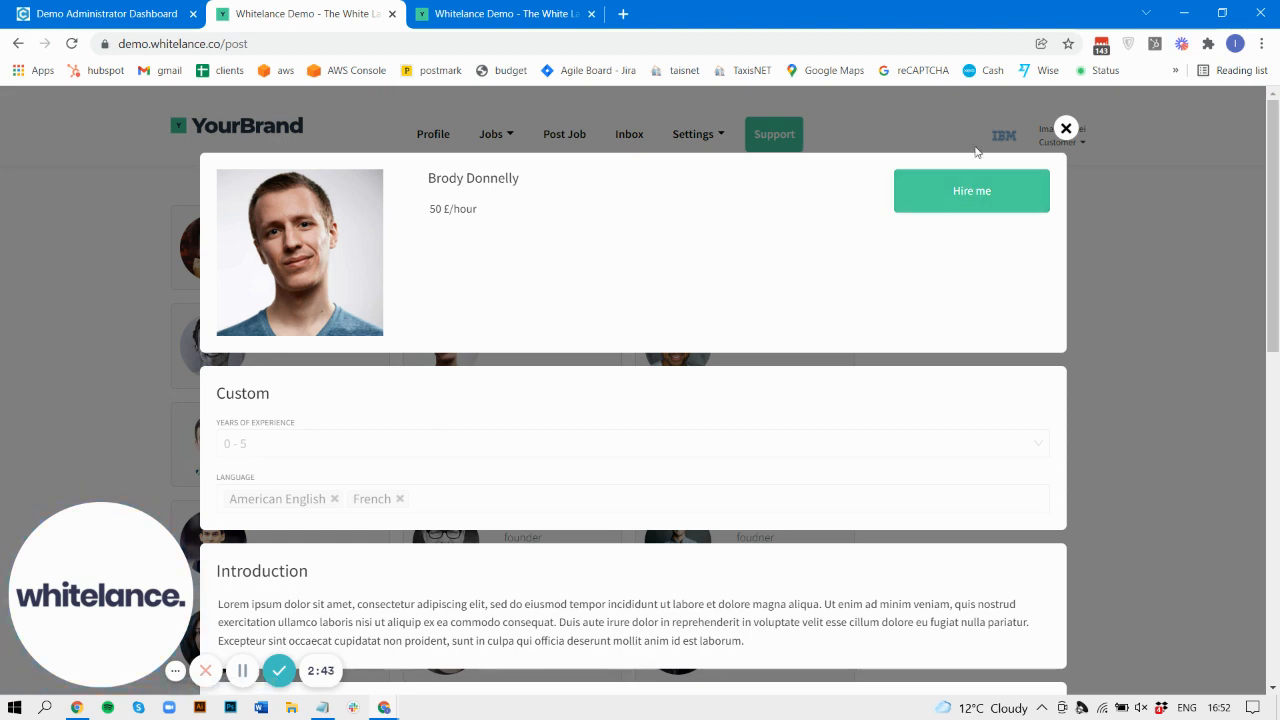
pyautogui.moveTo(1065, 145)
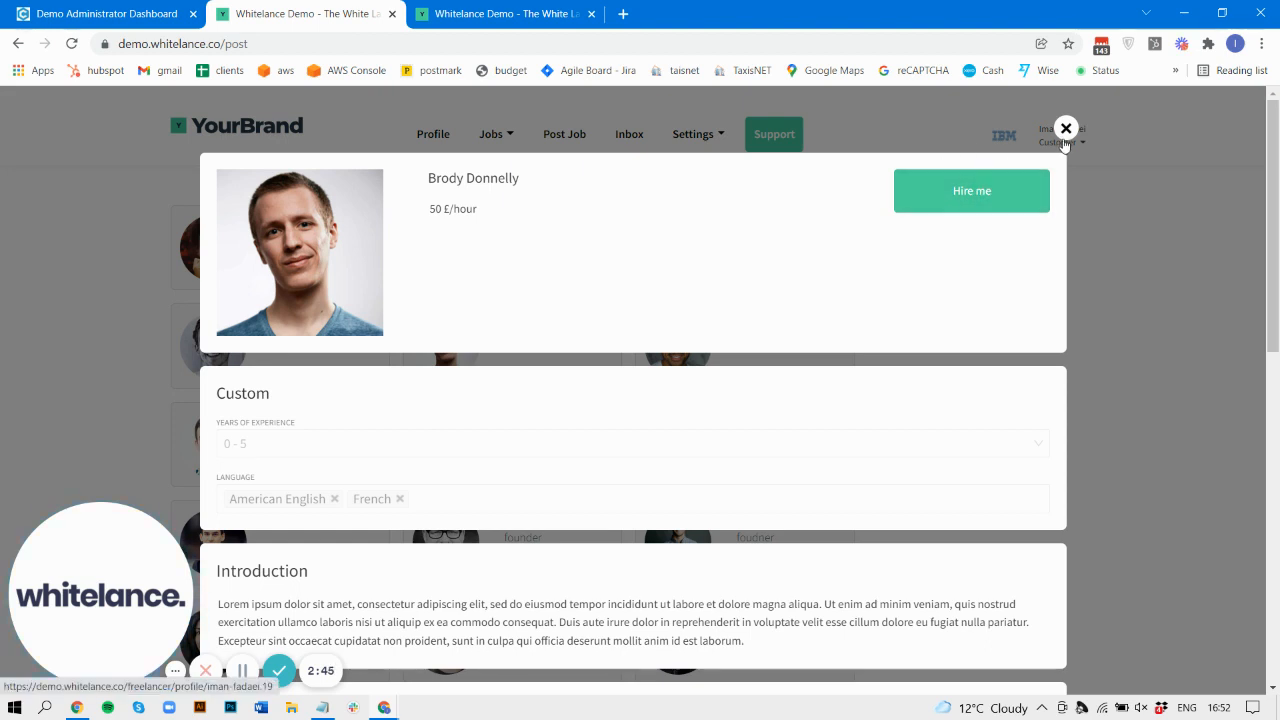
pyautogui.click(1065, 128)
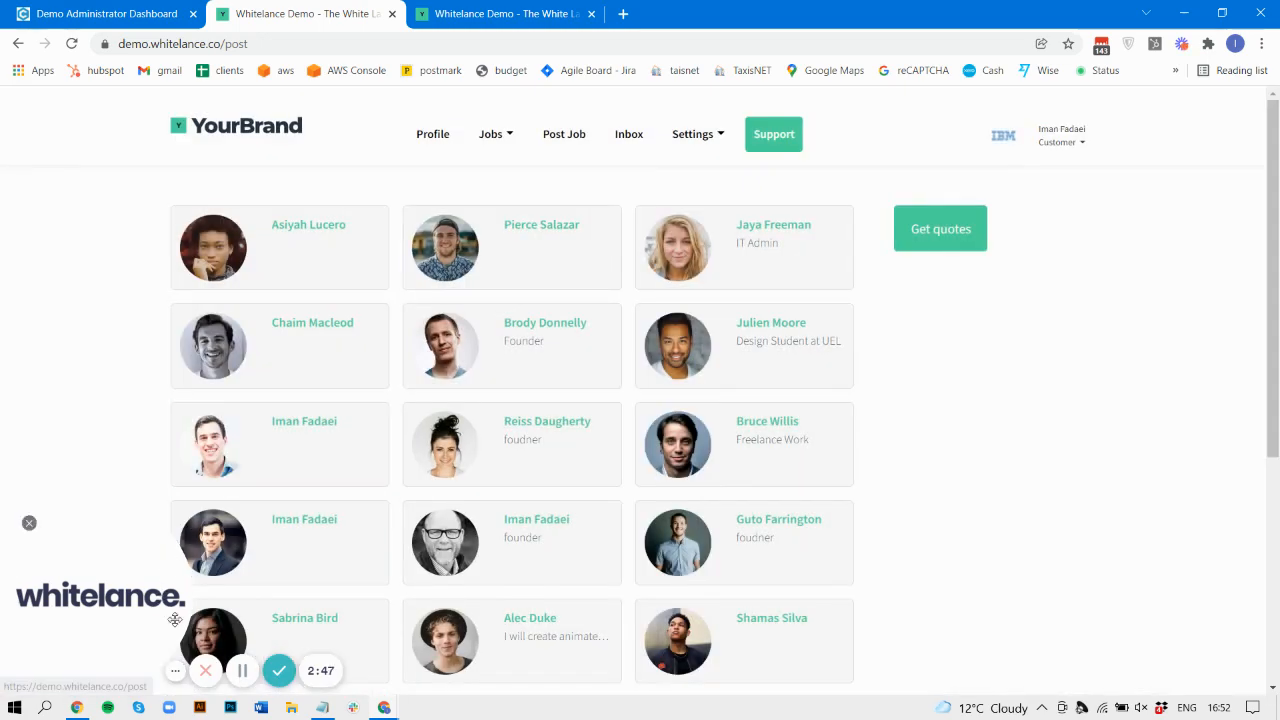